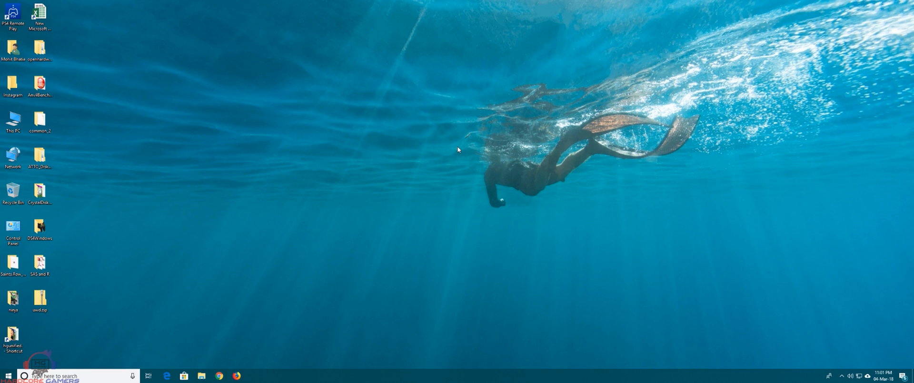
Step: Search the Start menu for 'calib' to find Calibrate display color
{"action": "left_click", "coordinate": [6, 375]}
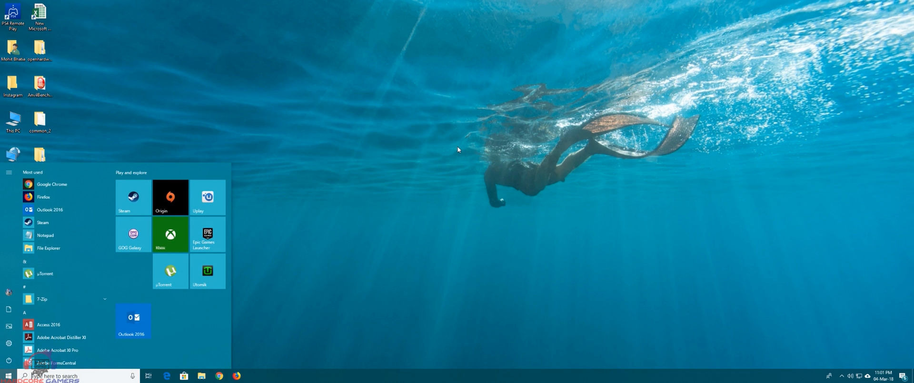
{"action": "type", "text": "calib"}
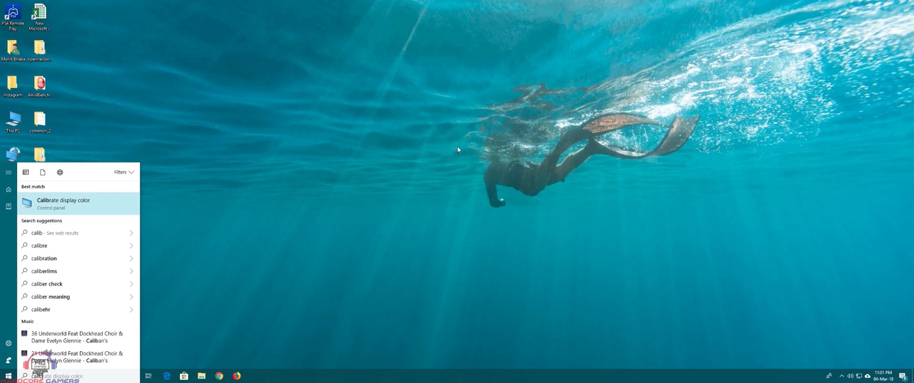
{"action": "mouse_move", "coordinate": [92, 207]}
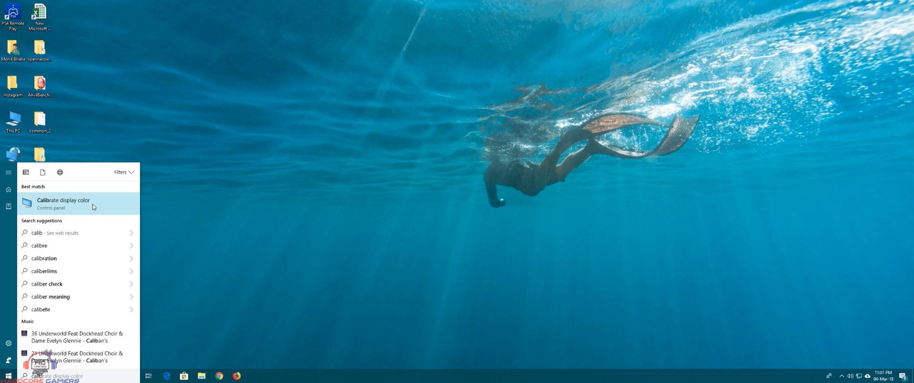
Step: Launch Calibrate display color and advance past the brightness adjustment page
{"action": "left_click", "coordinate": [62, 203]}
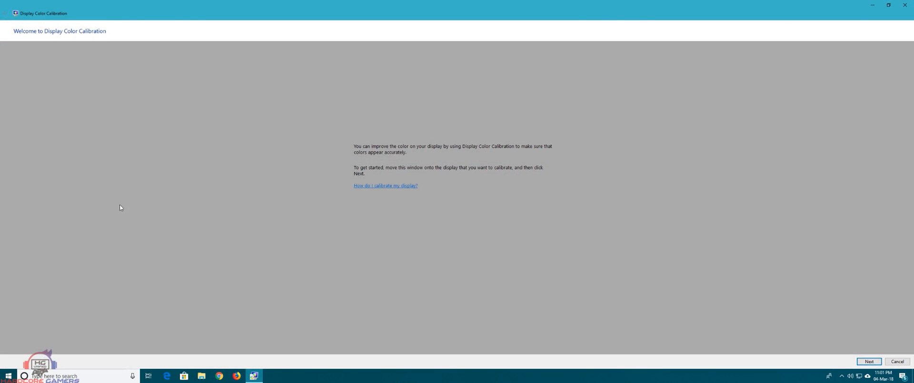
{"action": "mouse_move", "coordinate": [868, 361]}
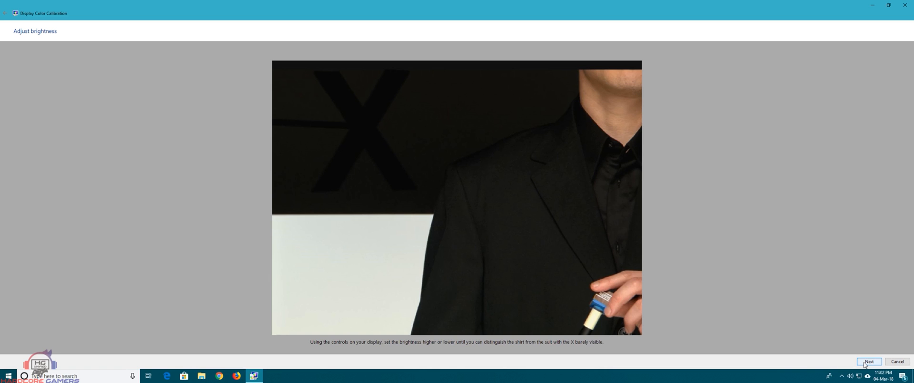
{"action": "left_click", "coordinate": [868, 361]}
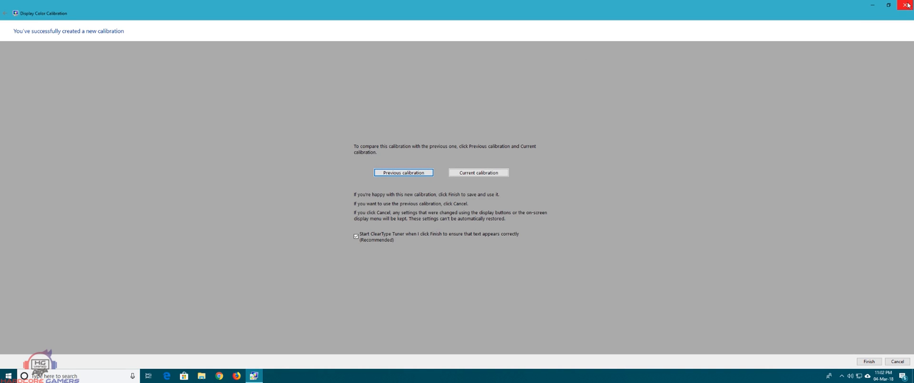
{"action": "mouse_move", "coordinate": [844, 32]}
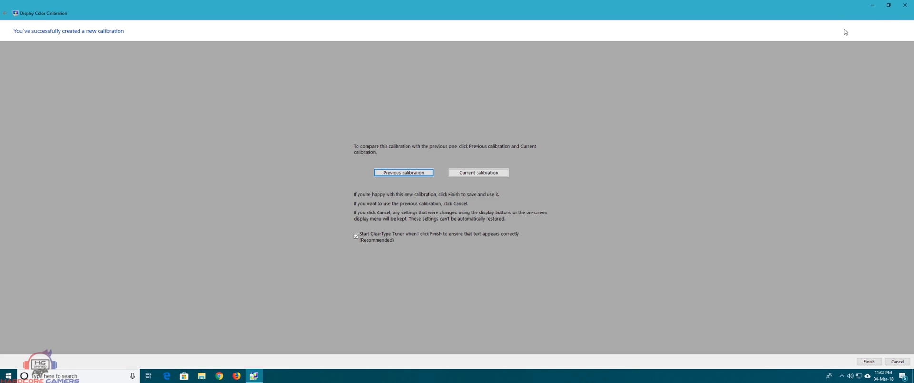
{"action": "mouse_move", "coordinate": [511, 141]}
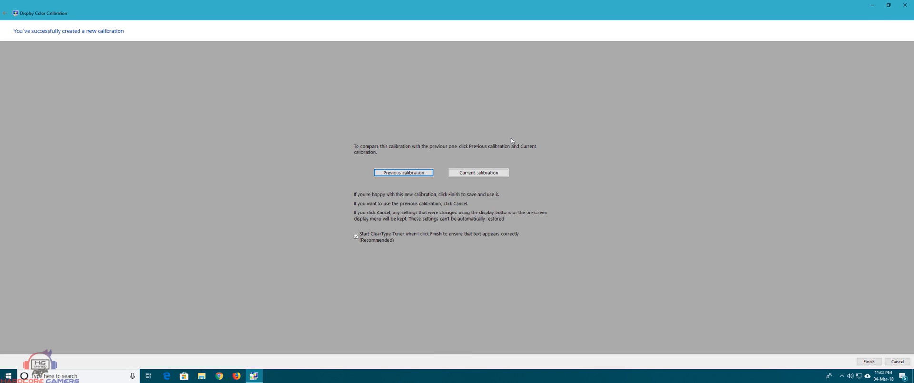
Step: Finish the calibration wizard and close it, returning to the desktop
{"action": "left_click", "coordinate": [869, 361]}
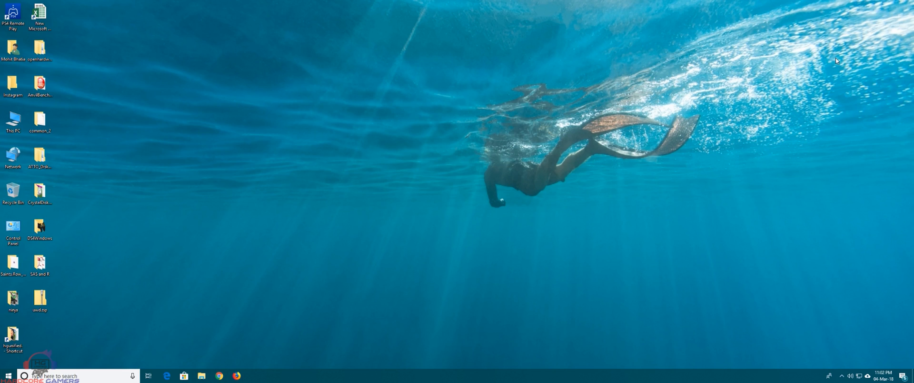
{"action": "mouse_move", "coordinate": [808, 57]}
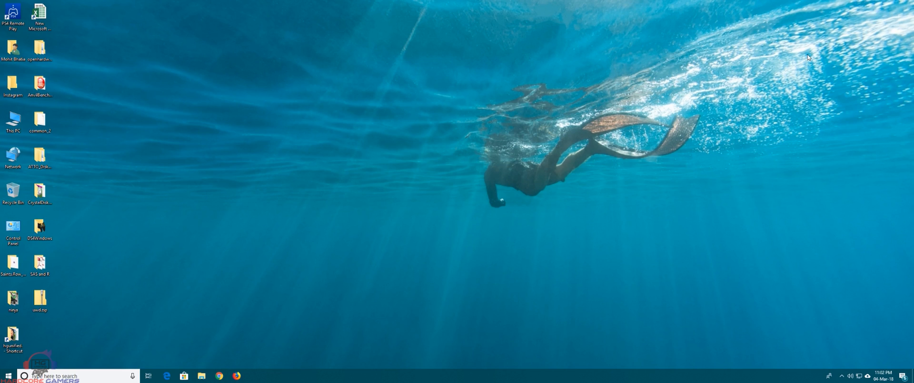